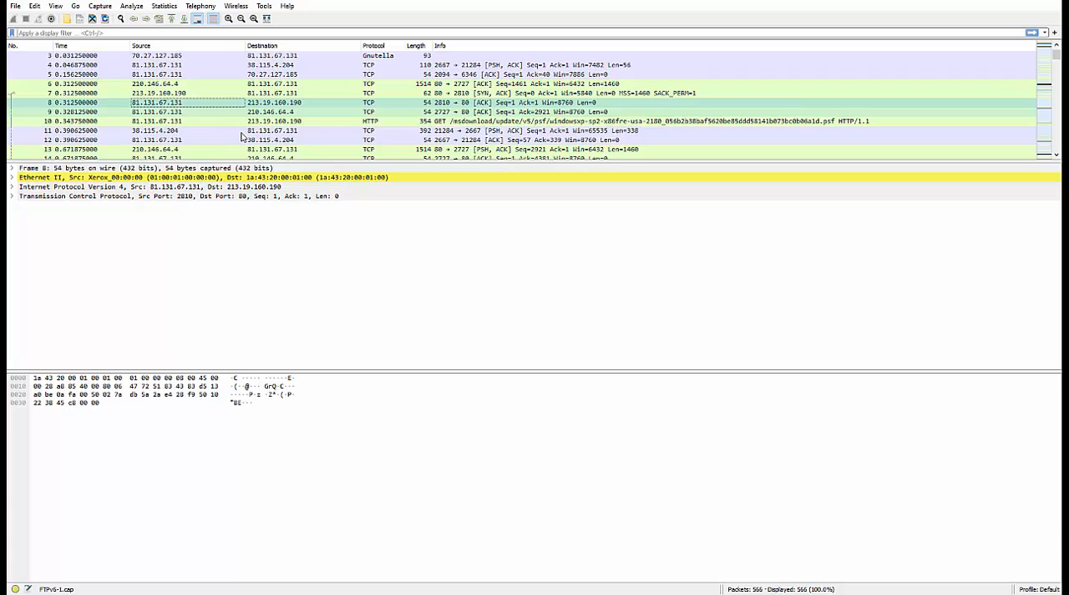
mouse_move(237, 135)
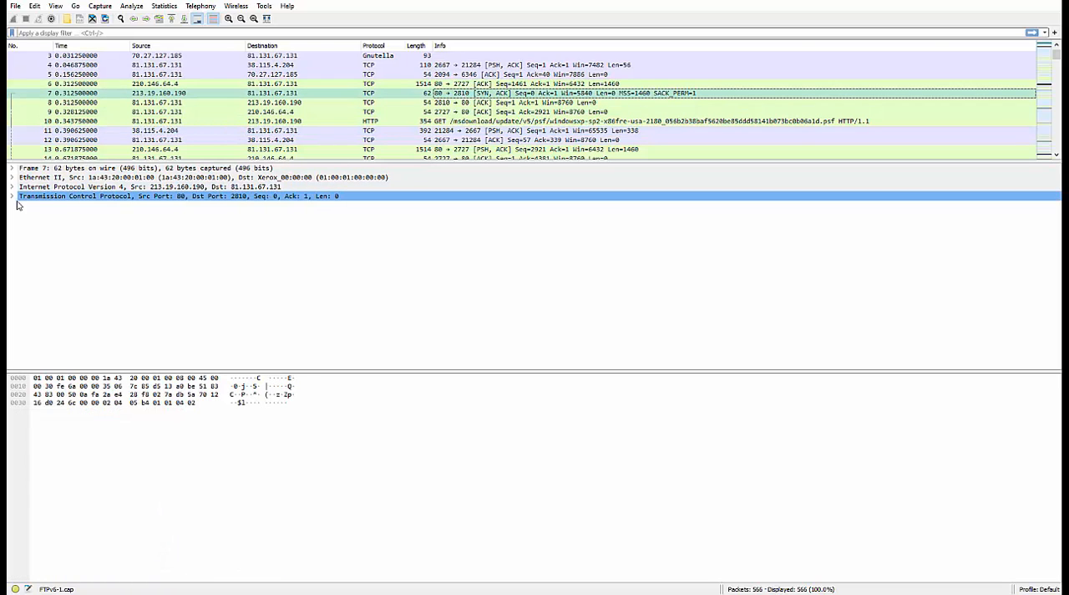
Step: Expand packet 7's TCP header and Flags 0x012 to inspect the set Syn and Acknowledgment bits
click(11, 196)
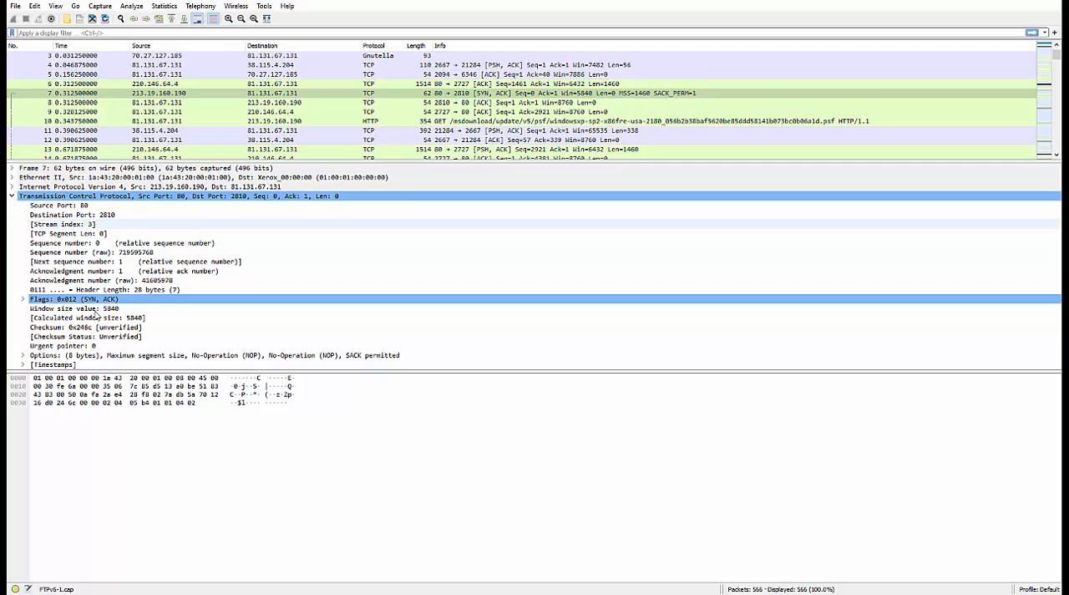
click(23, 298)
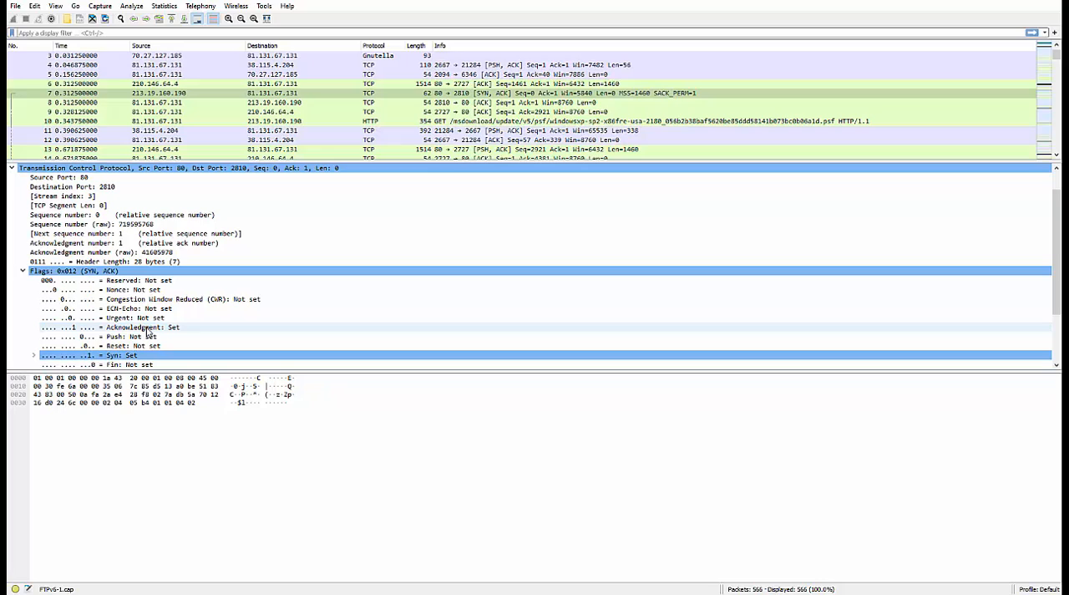
click(109, 327)
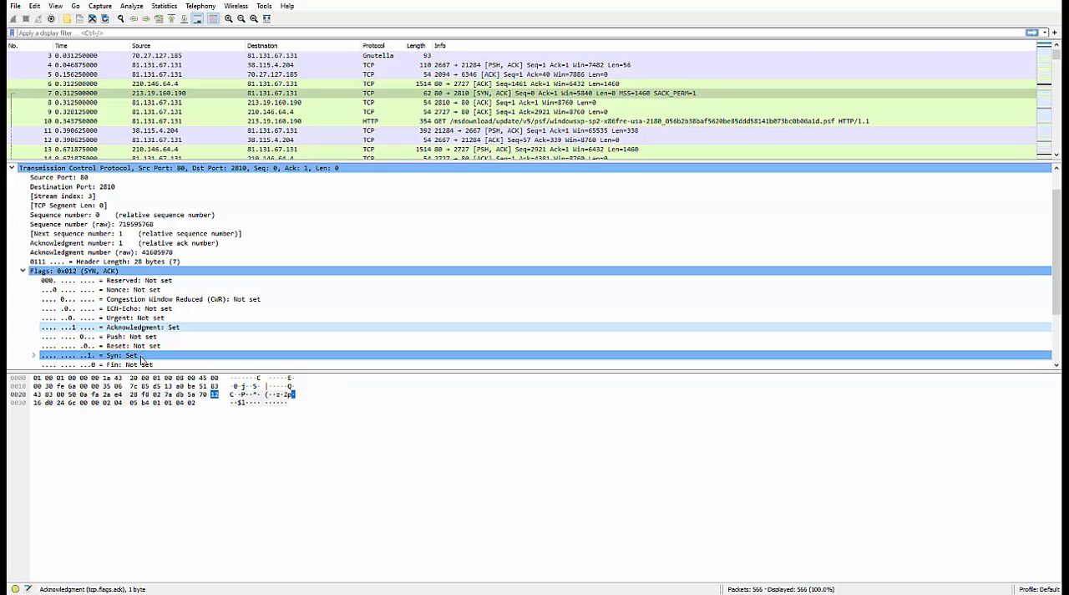
click(113, 355)
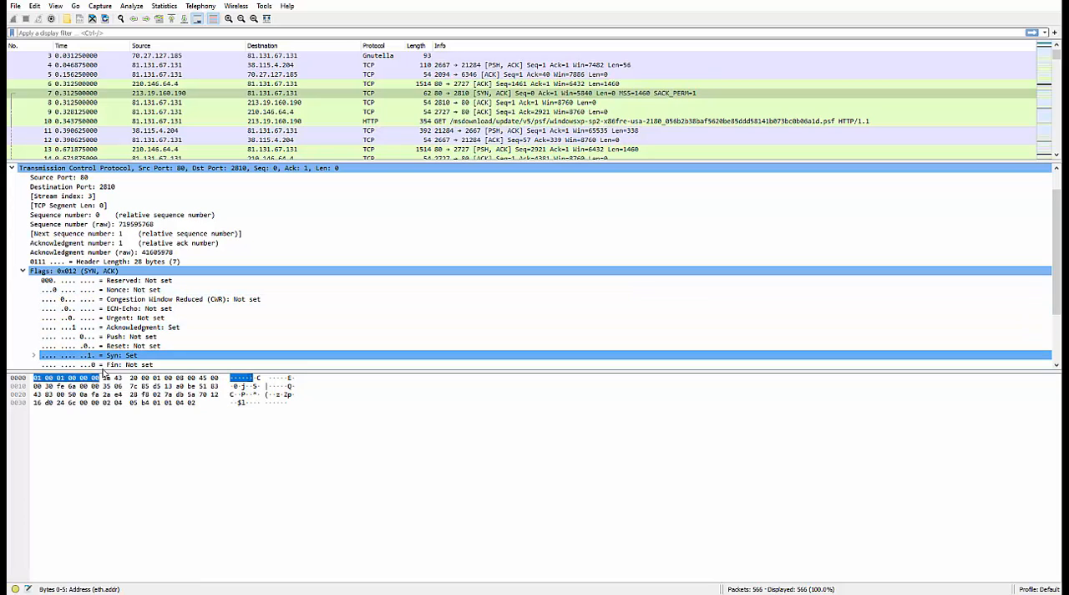
click(87, 355)
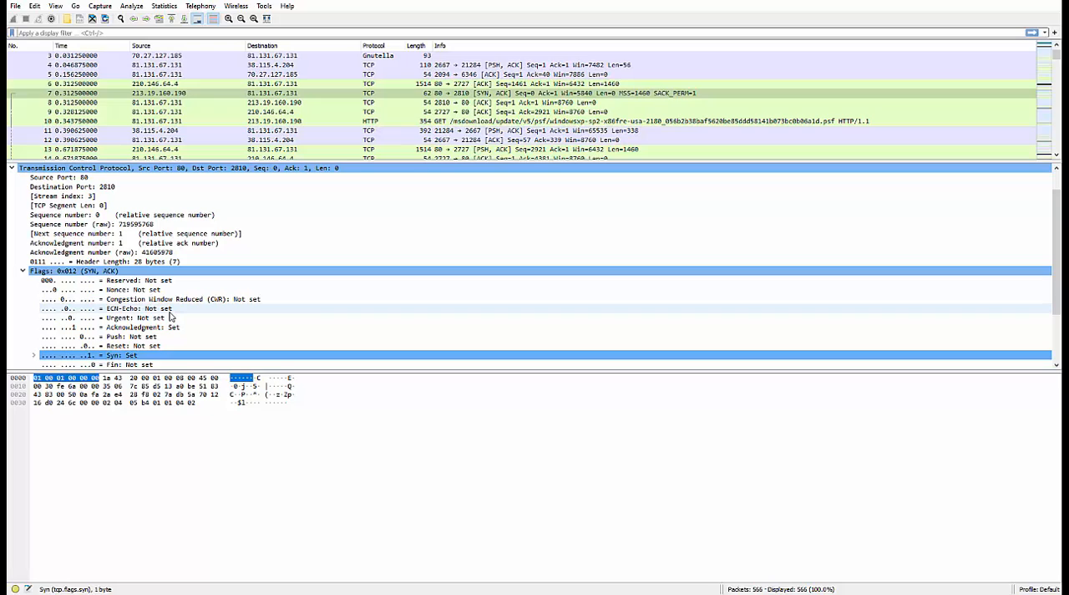